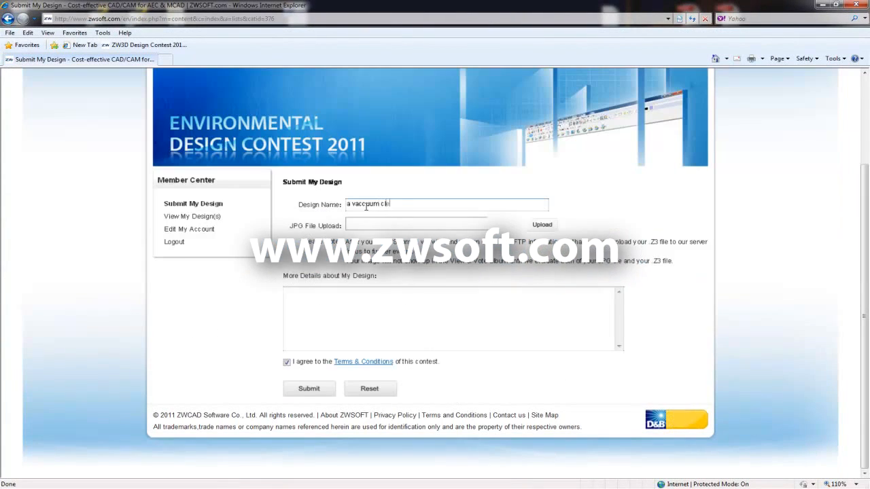
# - Finish the description 'A vaccuum cleaner designed with the modeling fun' and submit the entry
pyautogui.write('A vaccuum cleaner designed with the modeling fun')
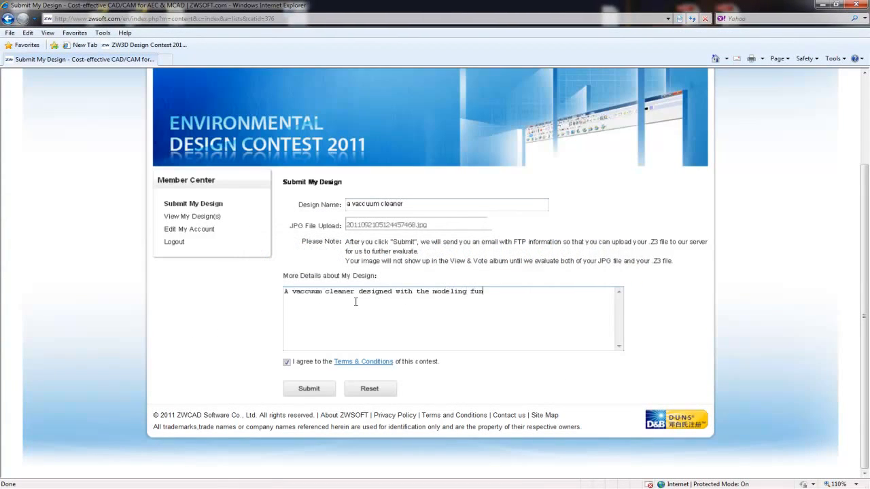
pyautogui.click(309, 388)
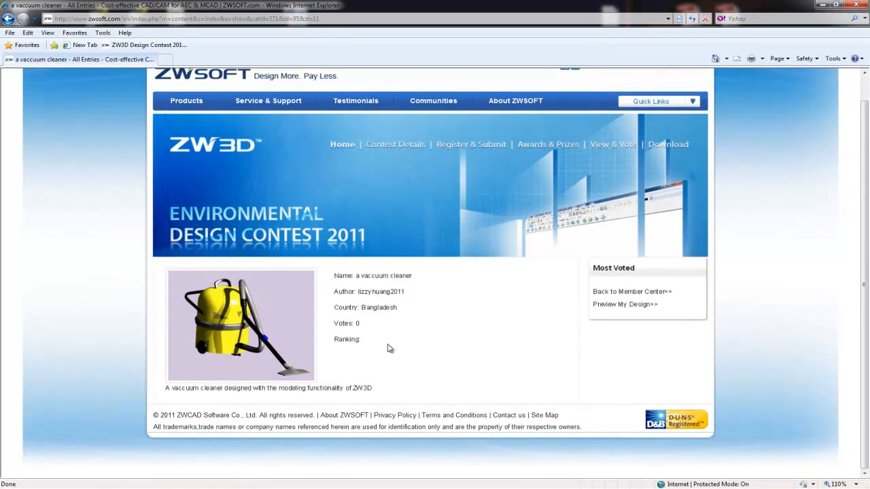